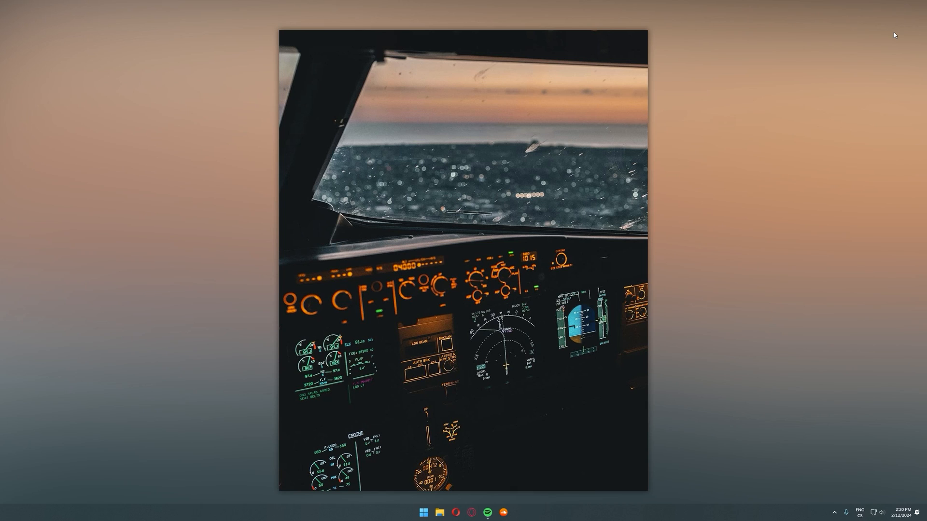
- Browse to the simulator package's LocalCache folder and select UserCfg.opt
left_click(441, 510)
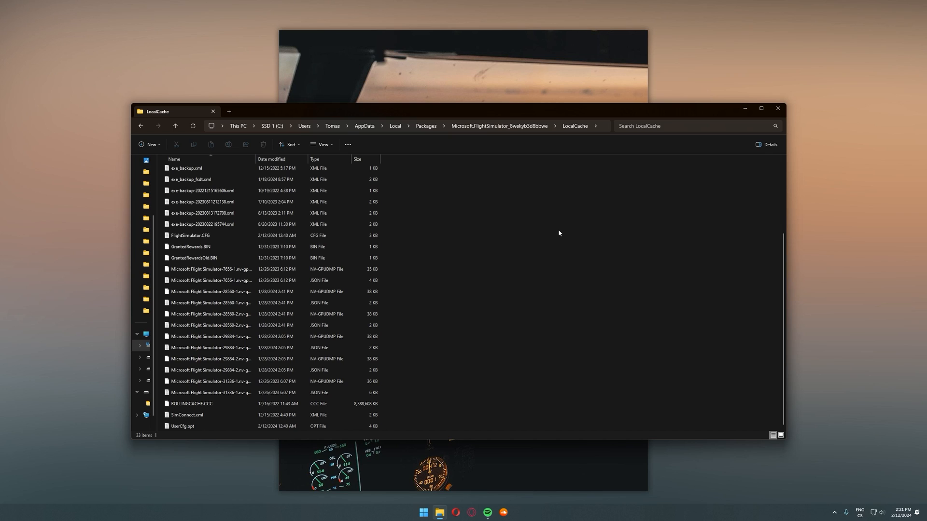
mouse_move(260, 108)
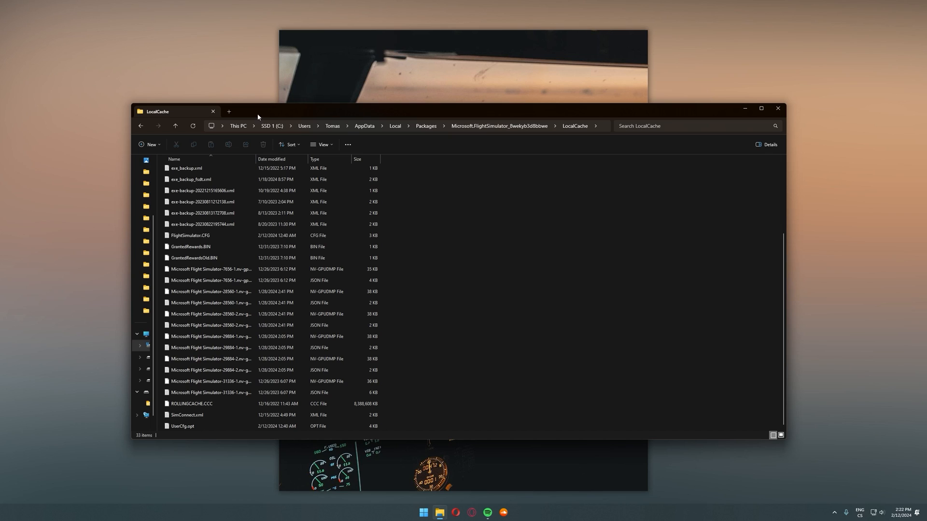
mouse_move(311, 130)
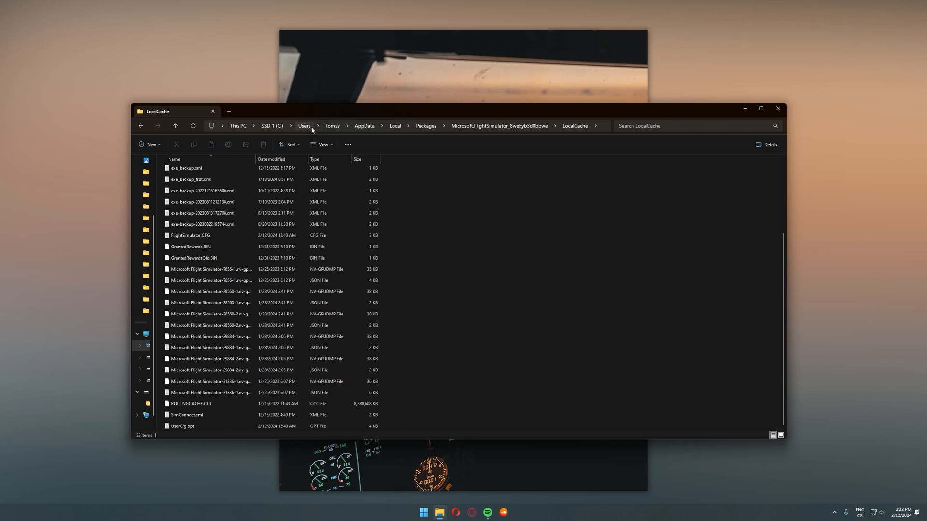
mouse_move(364, 126)
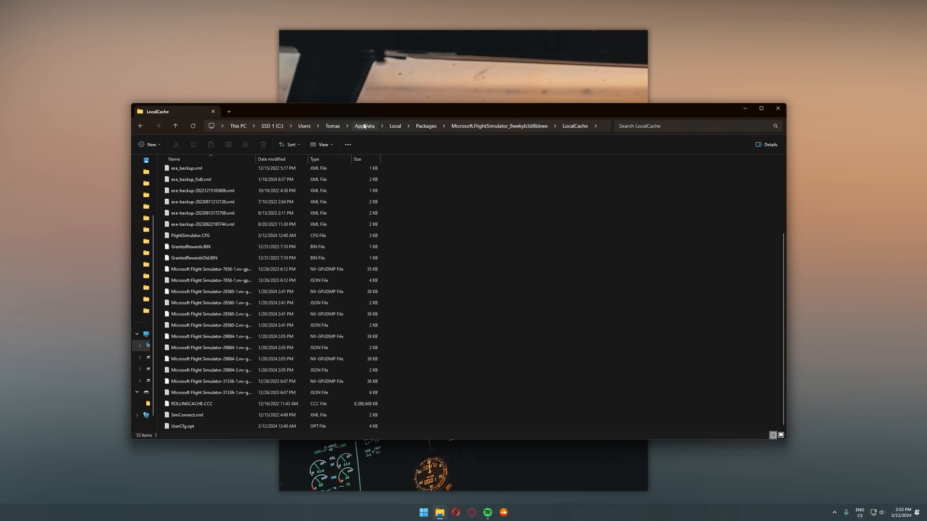
mouse_move(426, 127)
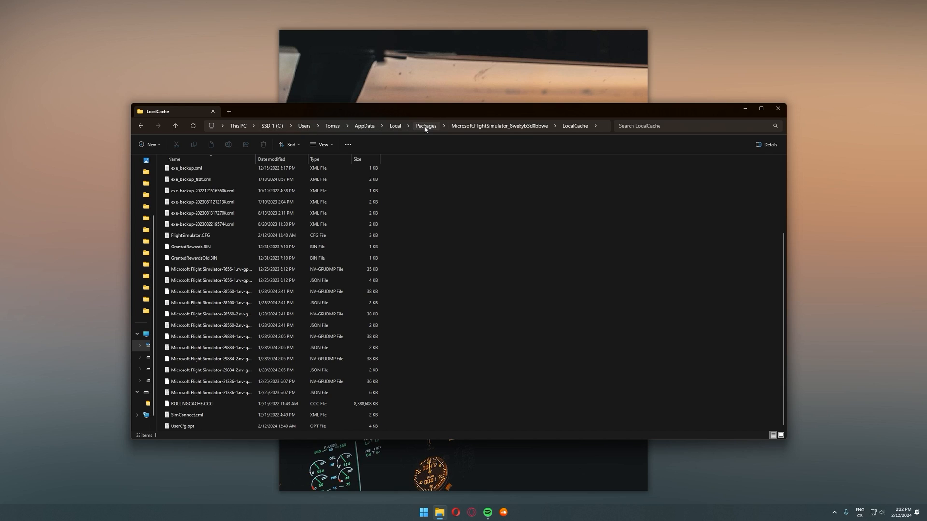
mouse_move(580, 127)
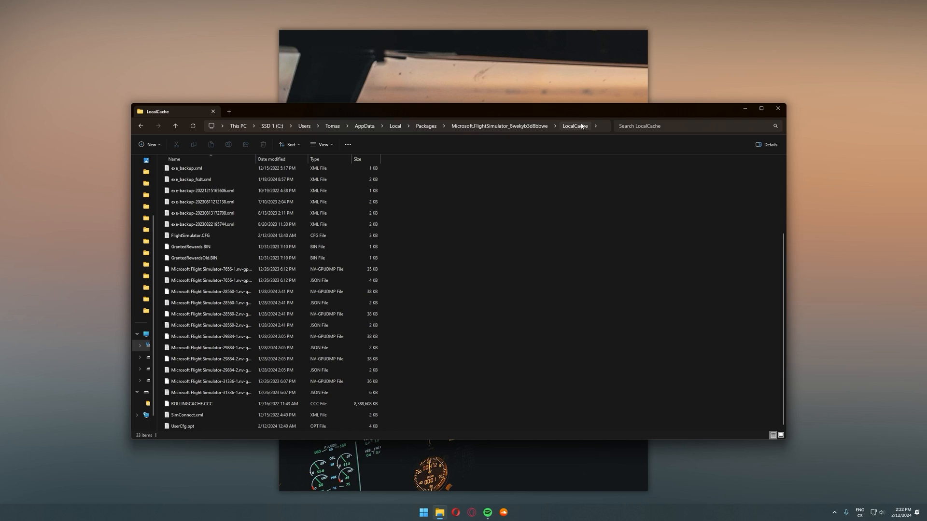
mouse_move(524, 147)
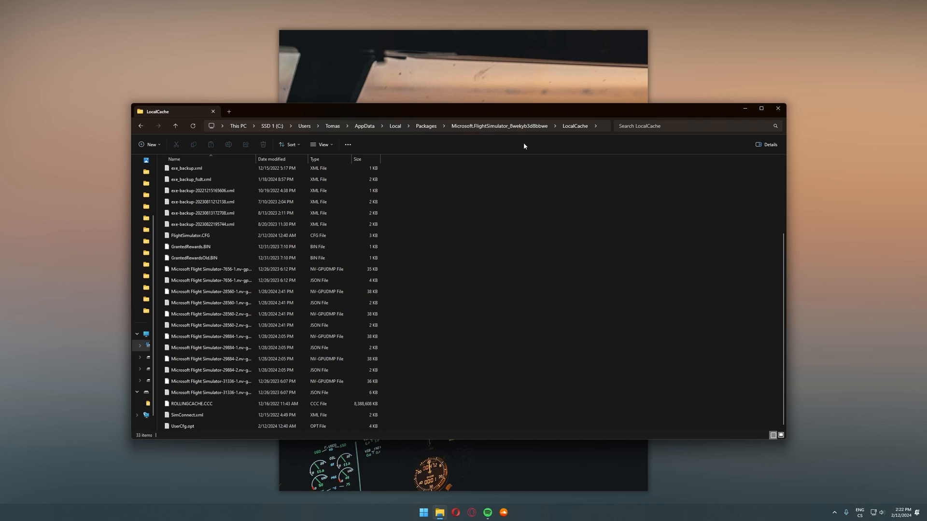
mouse_move(248, 131)
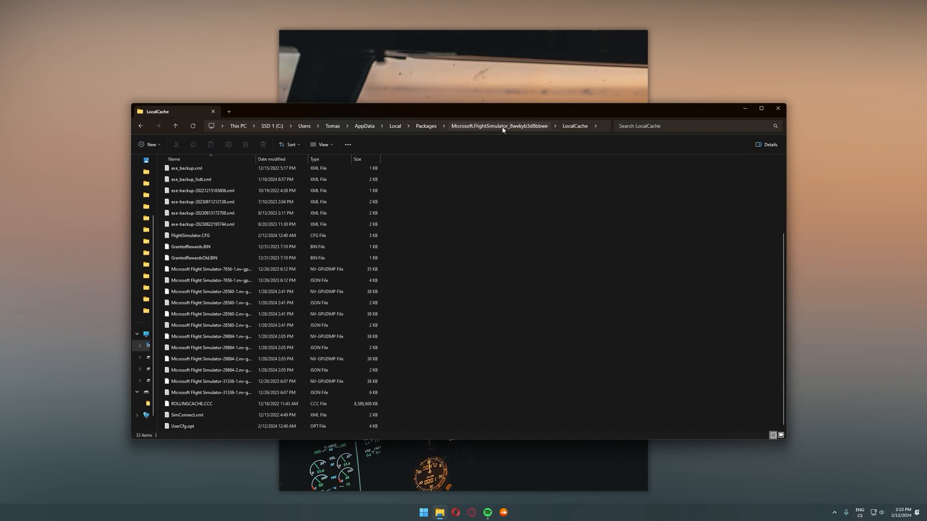
left_click(184, 426)
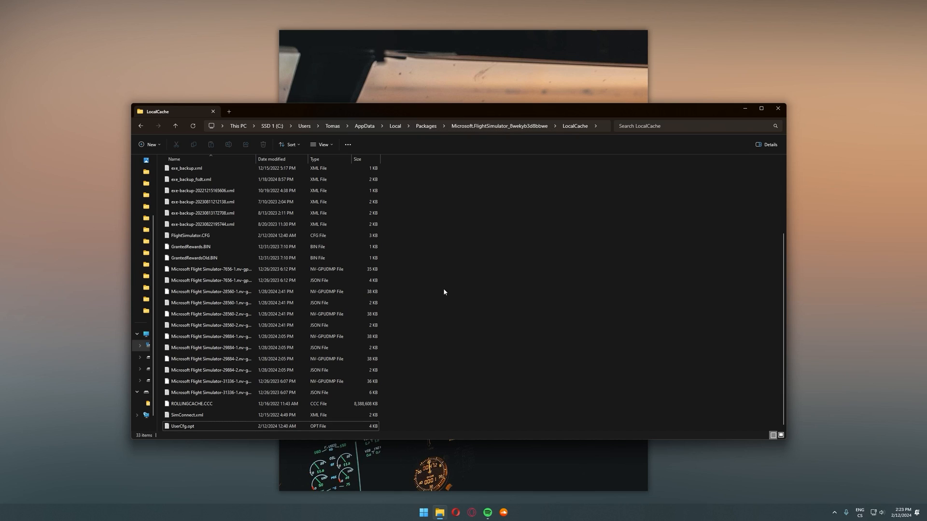
- Open UserCfg.opt in Notepad via Edit in Notepad and bring up the Find box
right_click(182, 427)
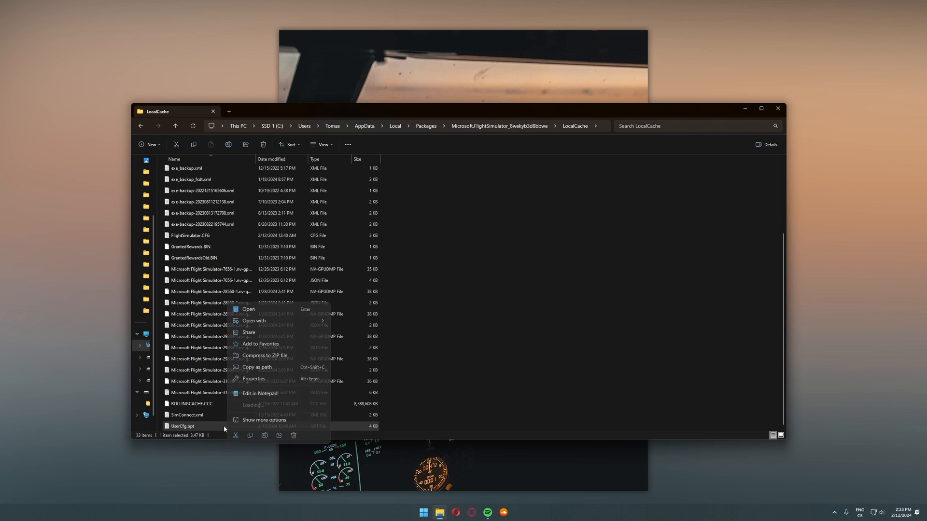
left_click(260, 394)
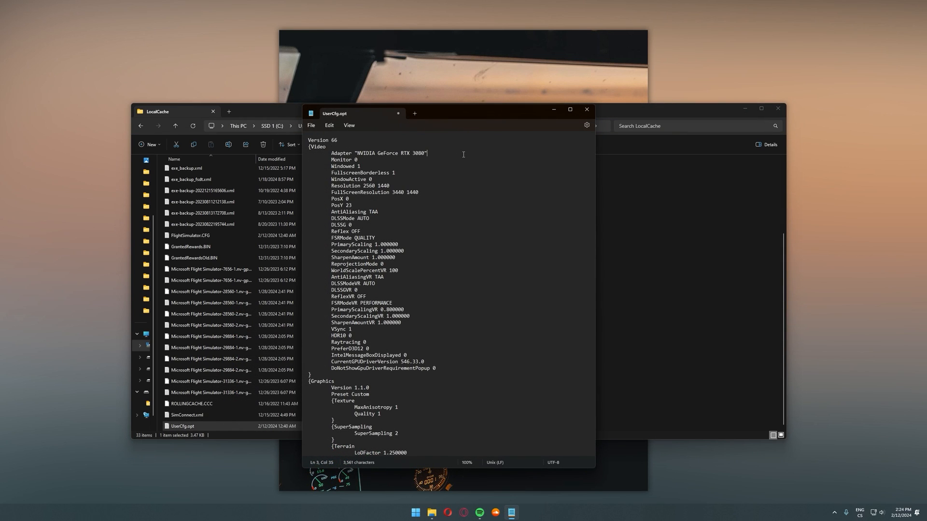
key("Ctrl+f")
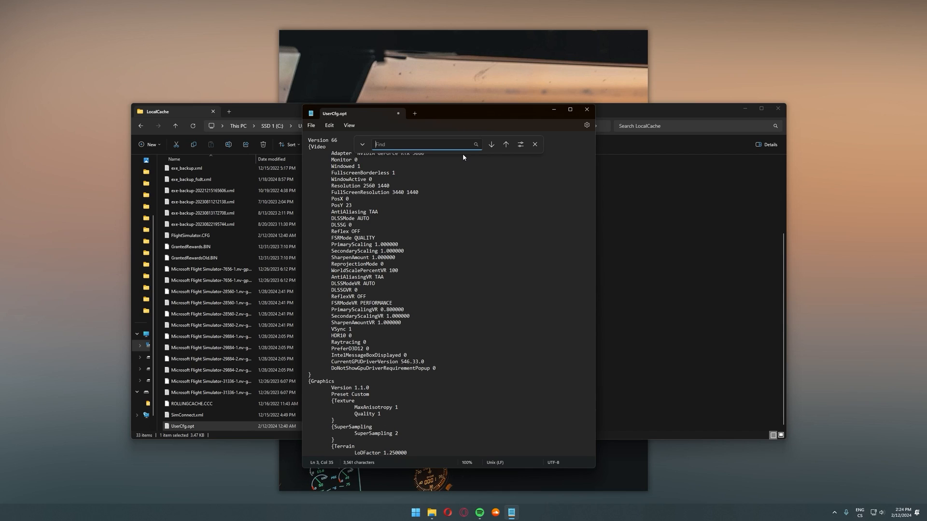
- Search 'pos' to reach the PostProcess block and delete FilmGrain's value 1
type("postprocess")
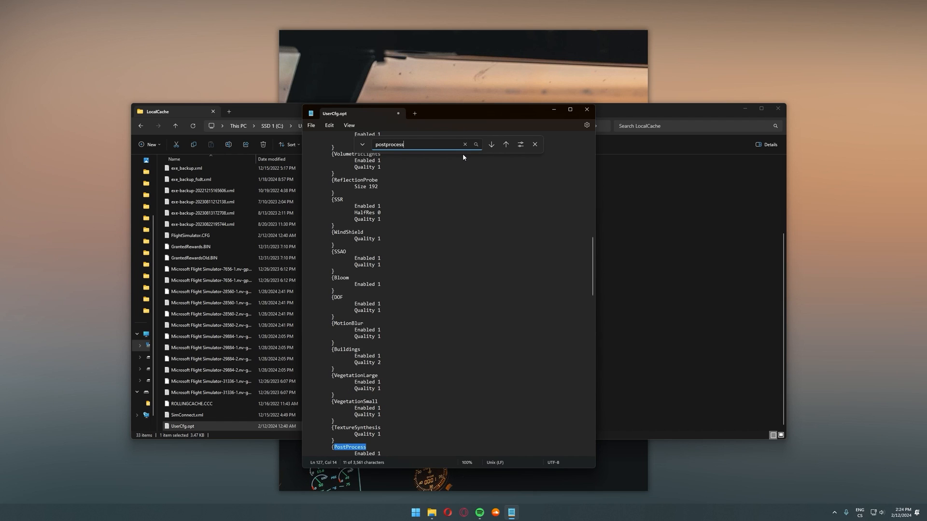
scroll("down", 3)
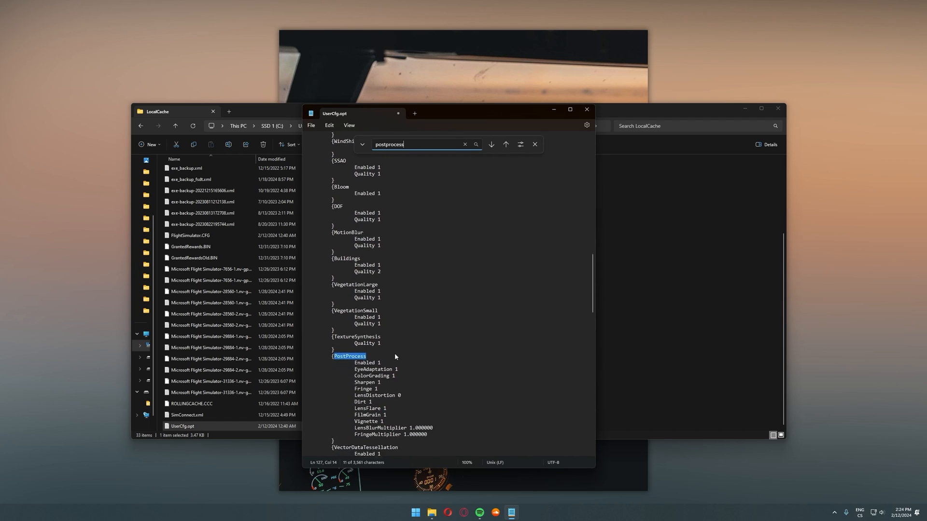
left_click_drag(356, 356, 387, 402)
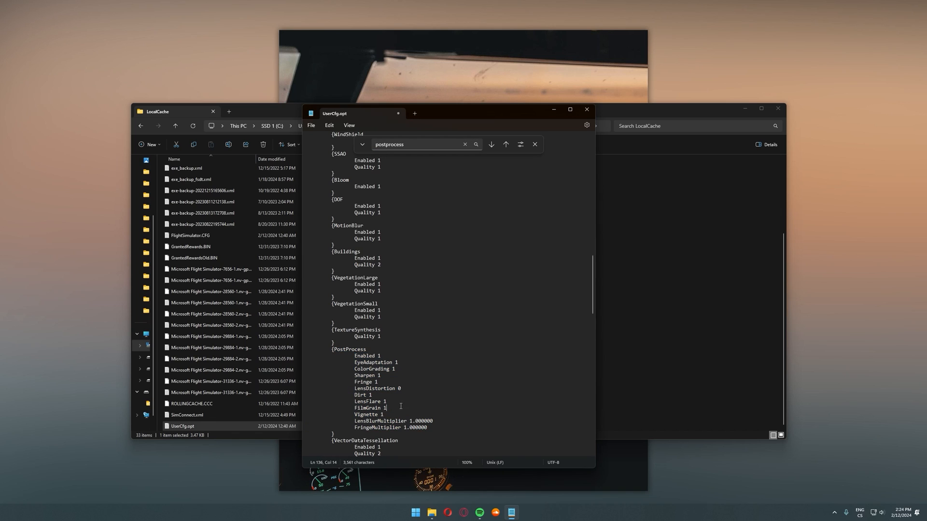
scroll("down", 3)
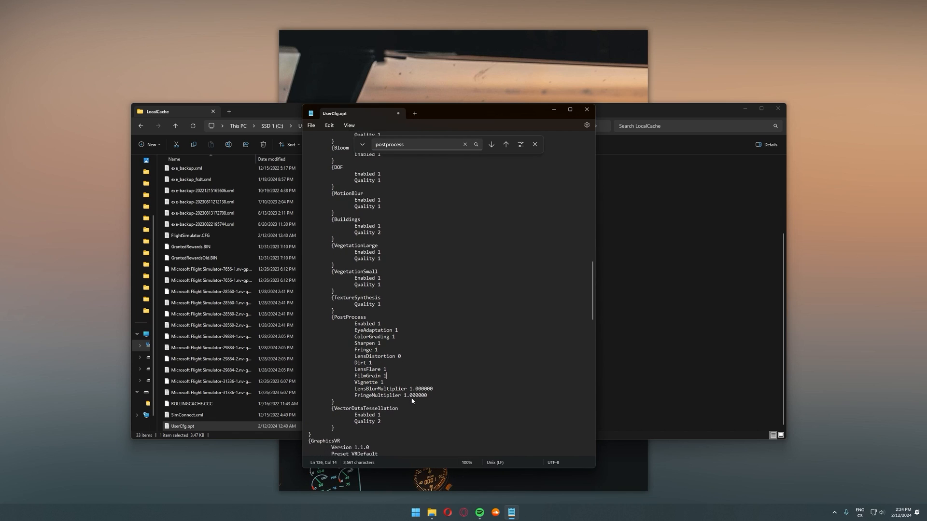
scroll("down", 3)
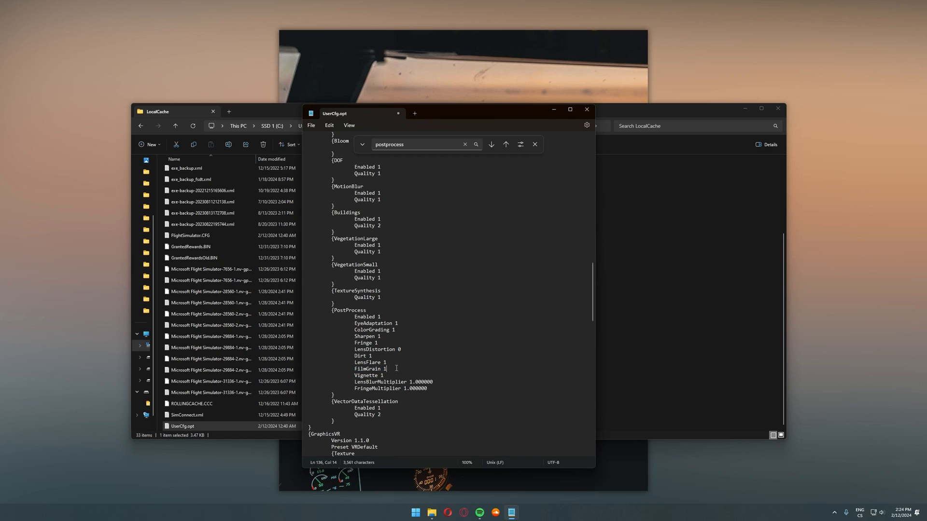
key("Backspace")
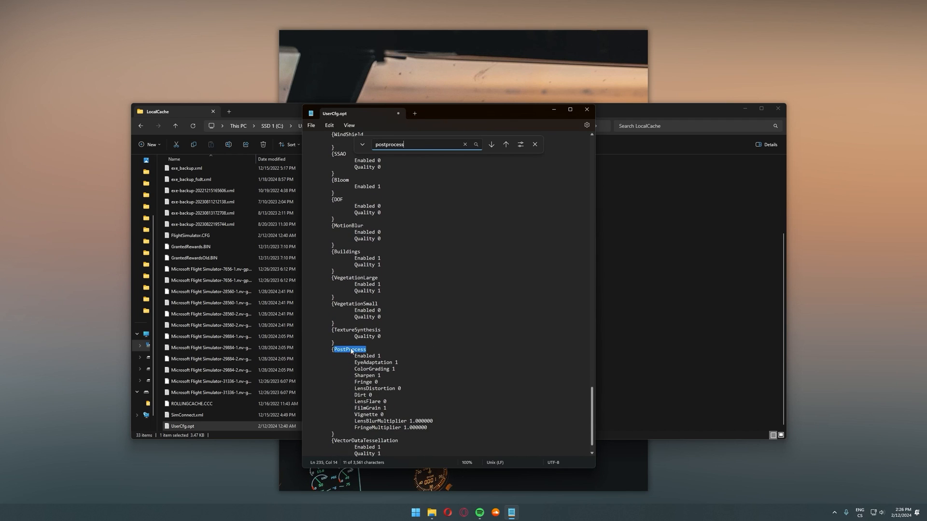
mouse_move(388, 407)
type("0")
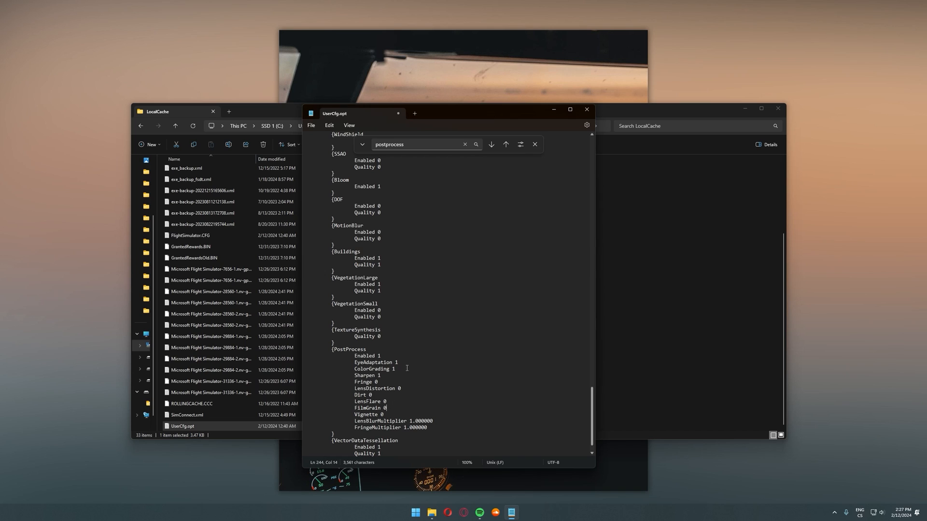
- Leave FilmGrain set to 0 under PostProcess and click away in the file
left_click(310, 124)
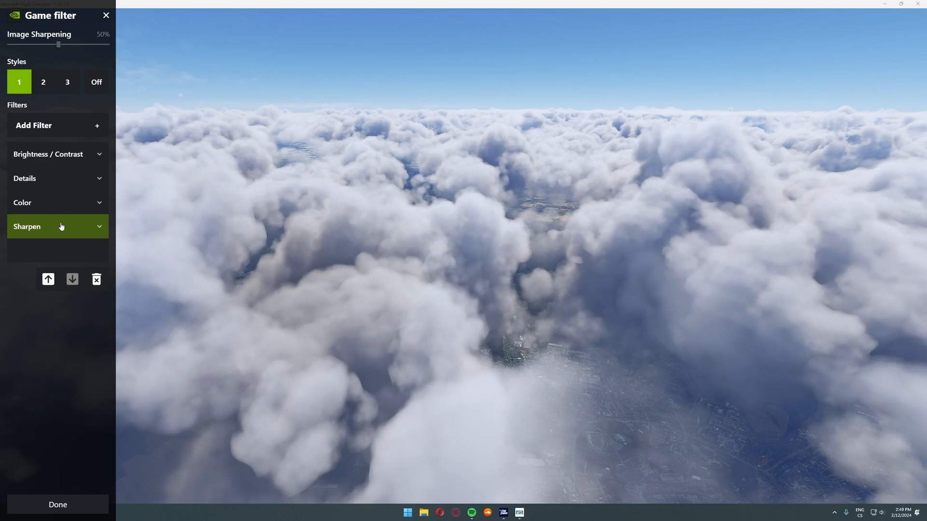
- Expand the Sharpen filter showing Intensity 50% and Ignore Film Grain 100%
left_click(57, 226)
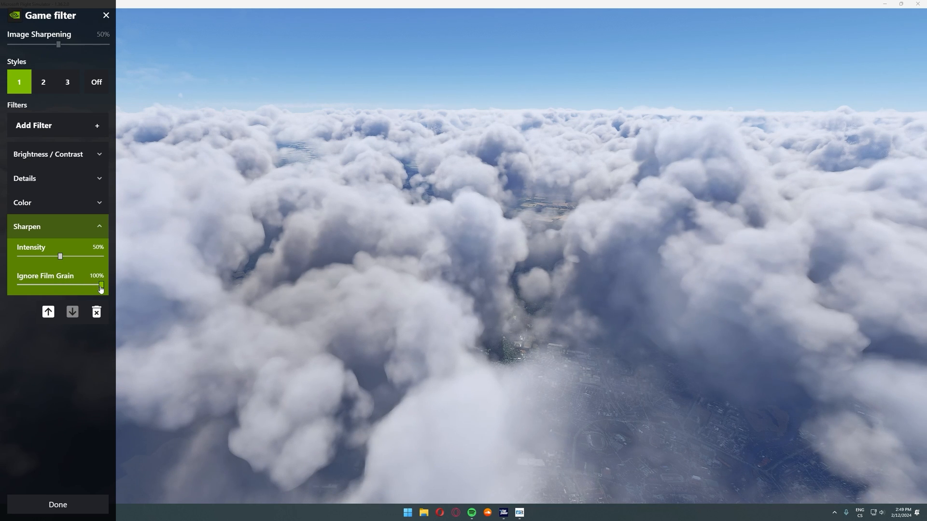
left_click_drag(100, 286, 16, 286)
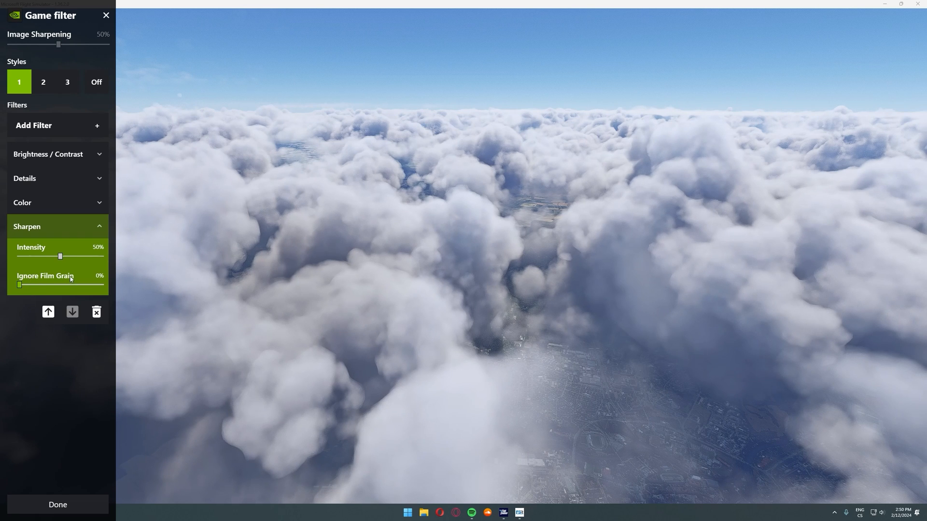
left_click_drag(19, 284, 101, 284)
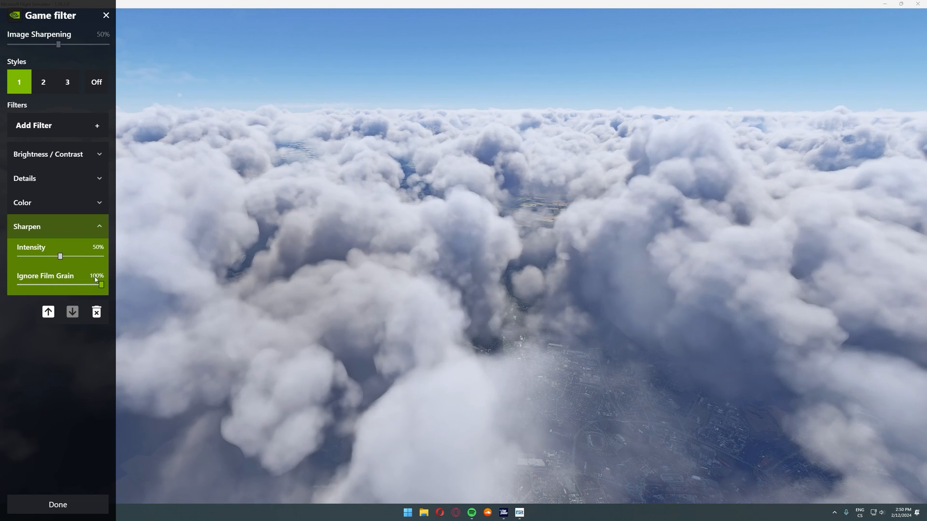